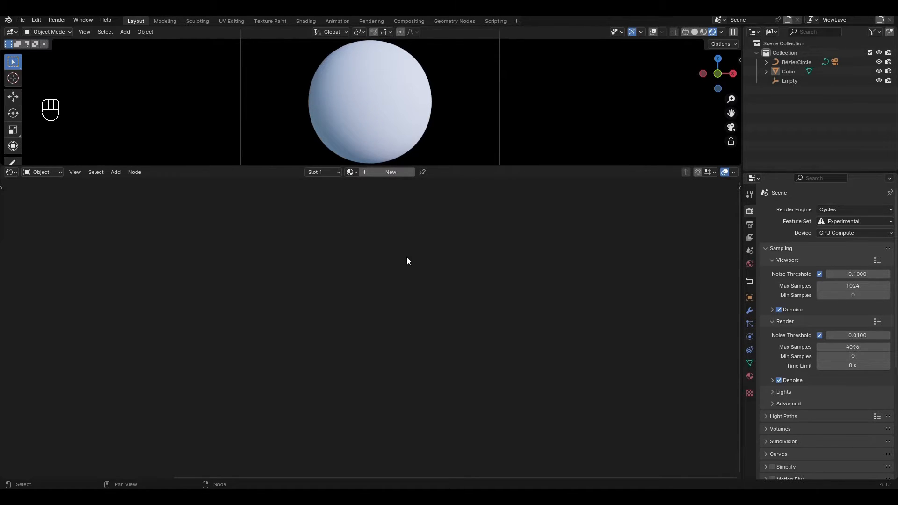
# Create a material named jade and set its Transmission weight to 0.700.
pyautogui.click(390, 172)
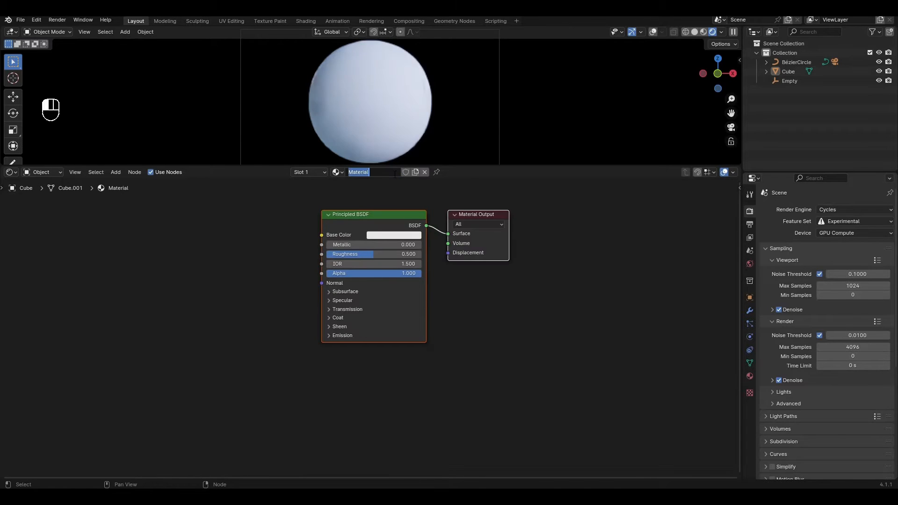
pyautogui.write('jade')
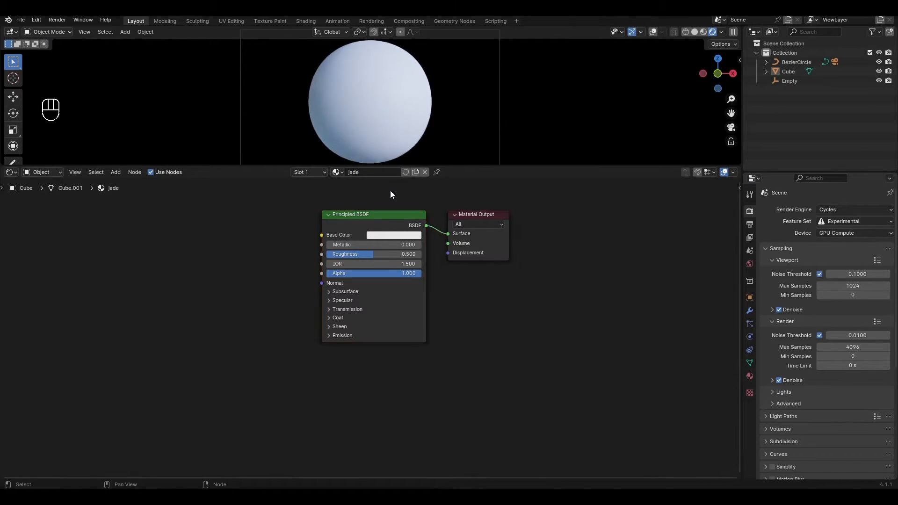
pyautogui.click(346, 310)
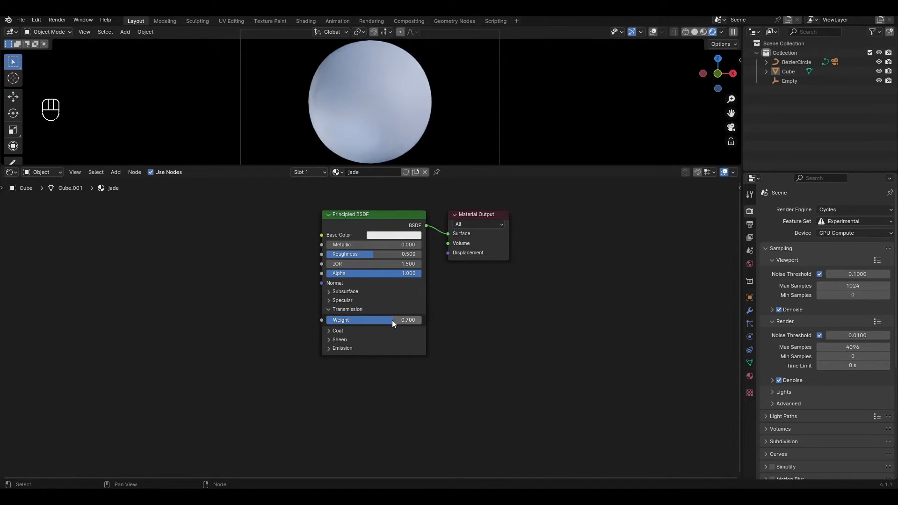
pyautogui.click(338, 330)
pyautogui.write('c')
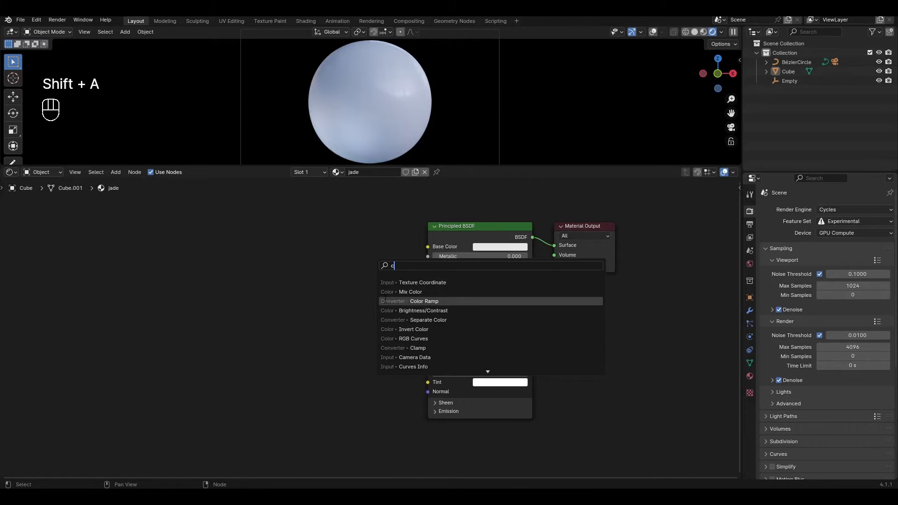
# Add Color Ramp, Voronoi Texture and Mix nodes into the Base Color chain.
pyautogui.click(424, 300)
pyautogui.write('v')
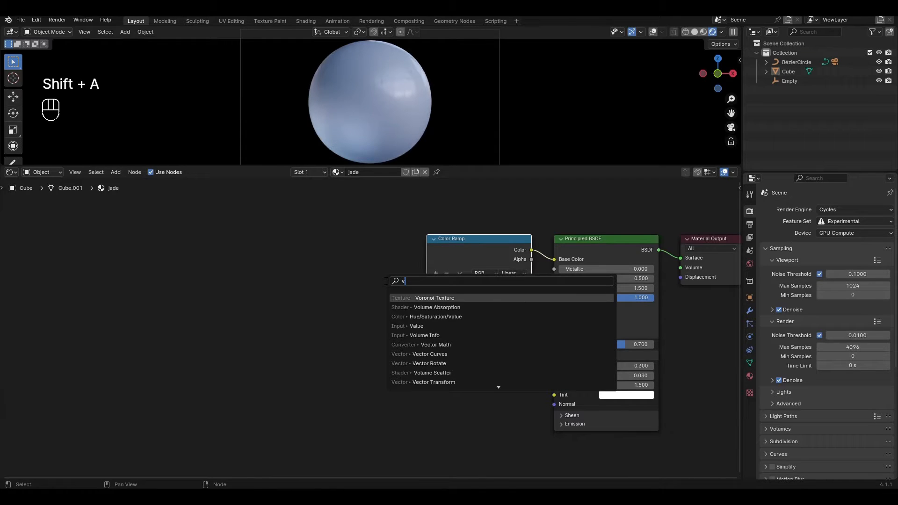
pyautogui.click(434, 297)
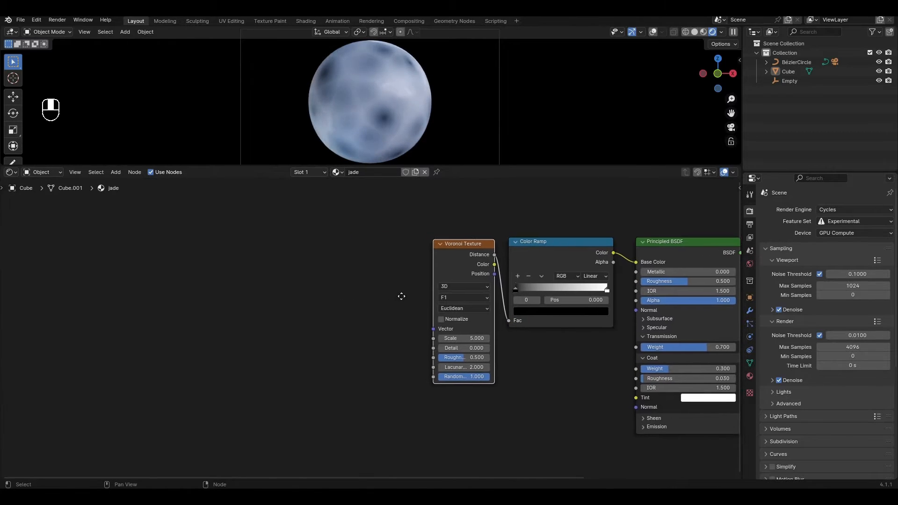
pyautogui.write('mi')
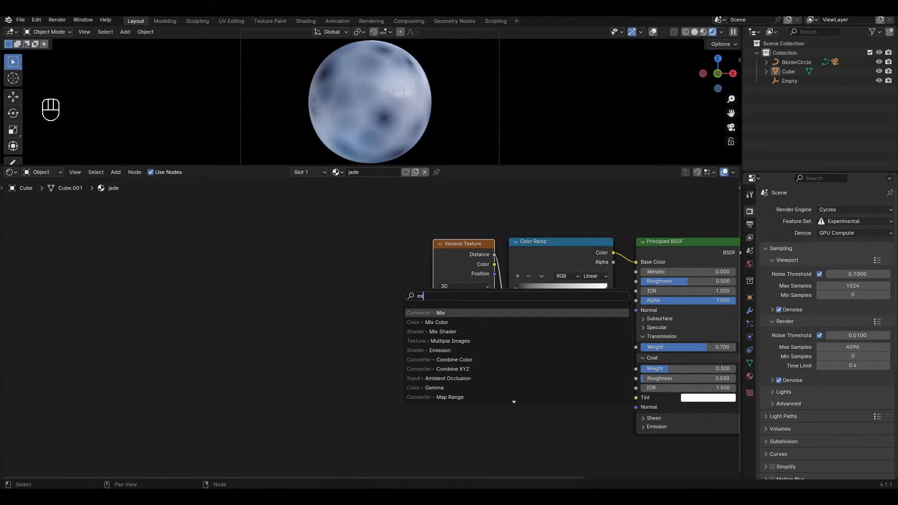
pyautogui.click(440, 312)
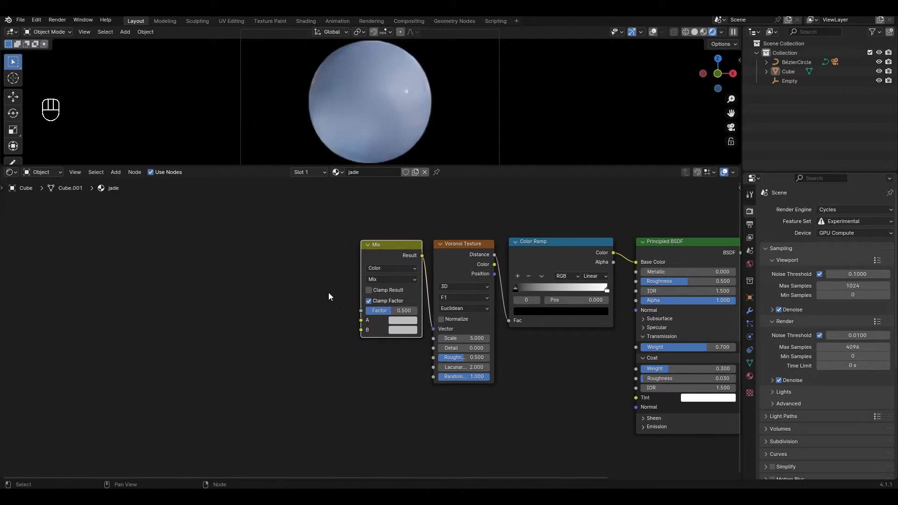
# Add a Noise Texture, then Mapping and Texture Coordinate nodes feeding it.
pyautogui.press('shift+a')
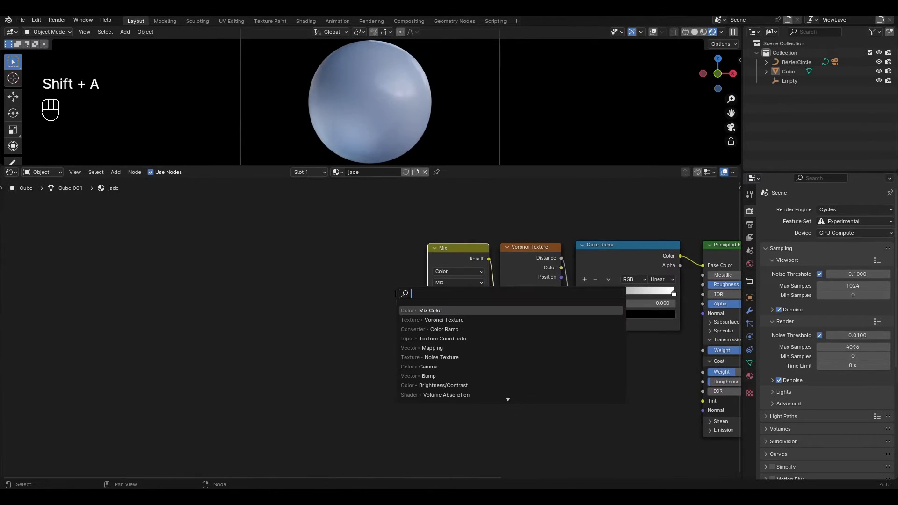
pyautogui.write('noi')
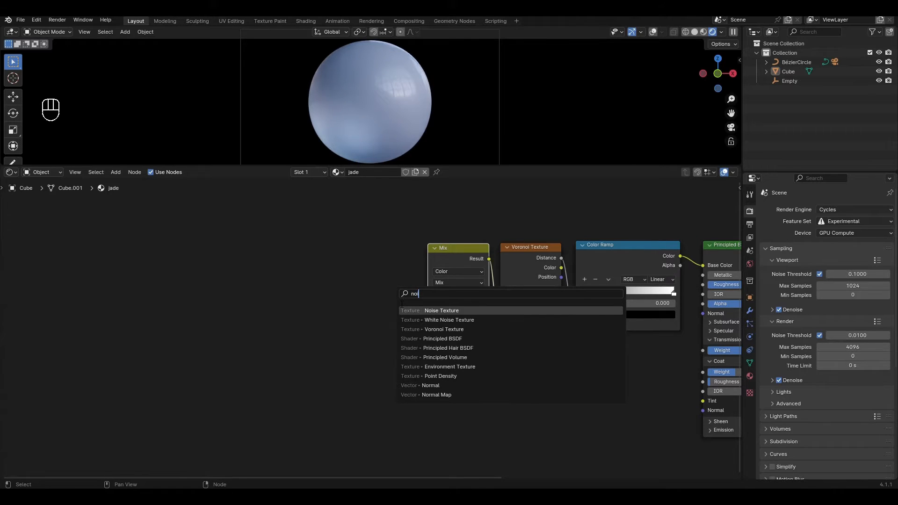
pyautogui.click(441, 310)
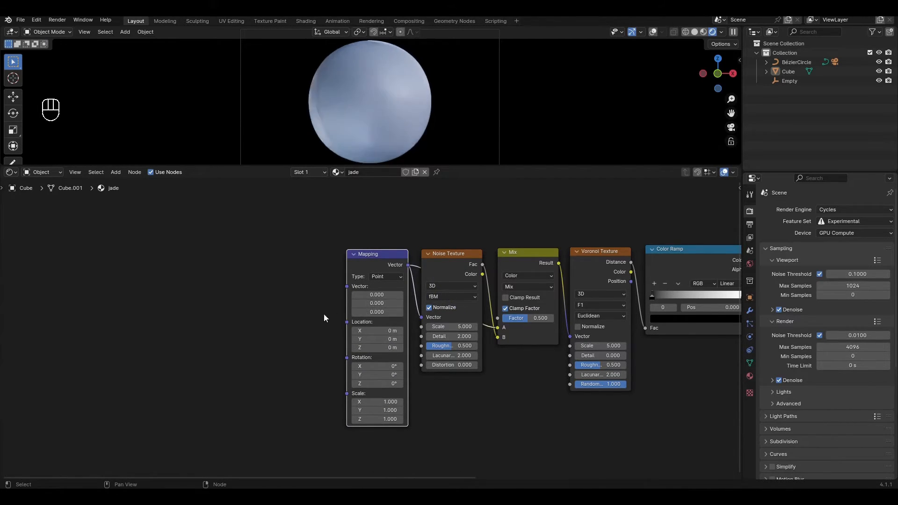
pyautogui.press('shift+a')
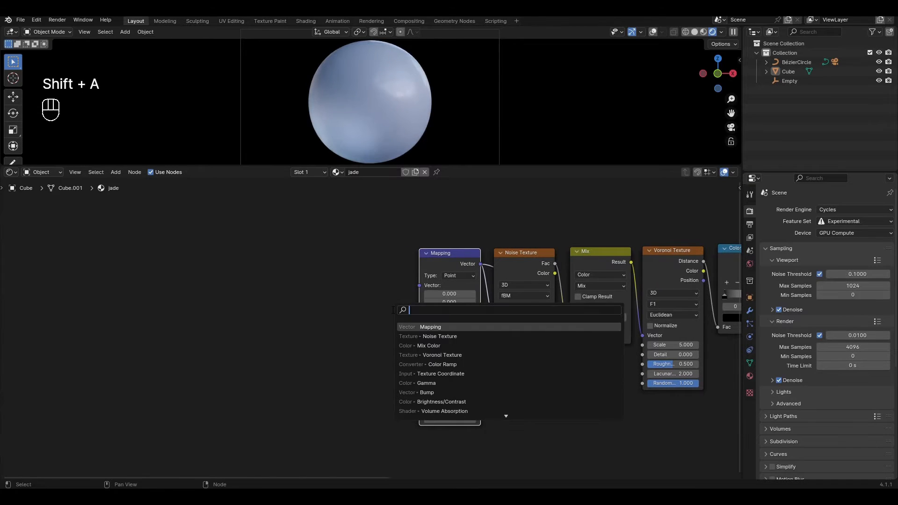
pyautogui.write('textur')
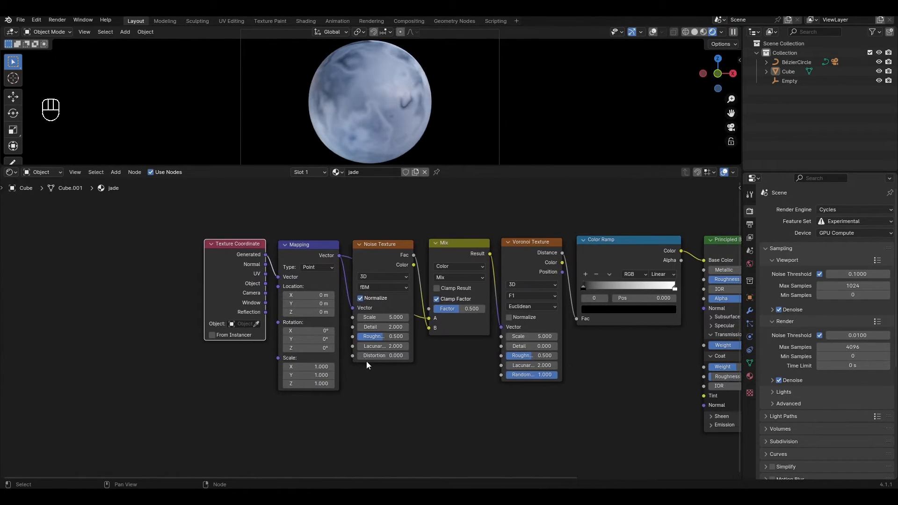
# Set noise Scale 10 and Detail 8, Mix to Linear Light at 0.1, Voronoi to Distance to Edge.
pyautogui.doubleClick(382, 317)
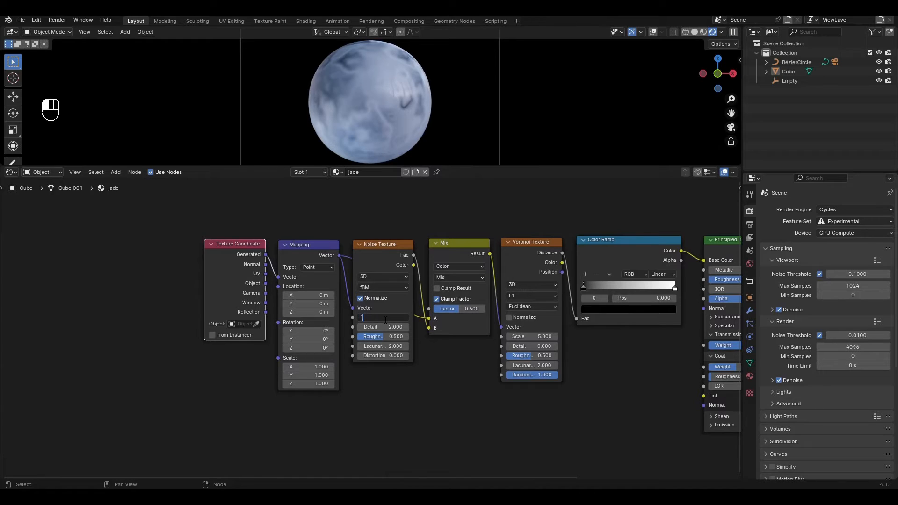
pyautogui.write('10.000')
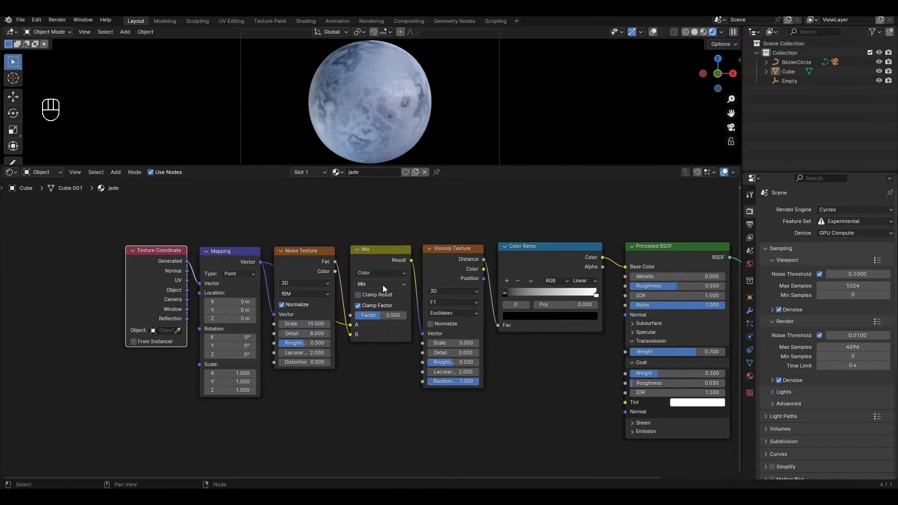
pyautogui.click(380, 284)
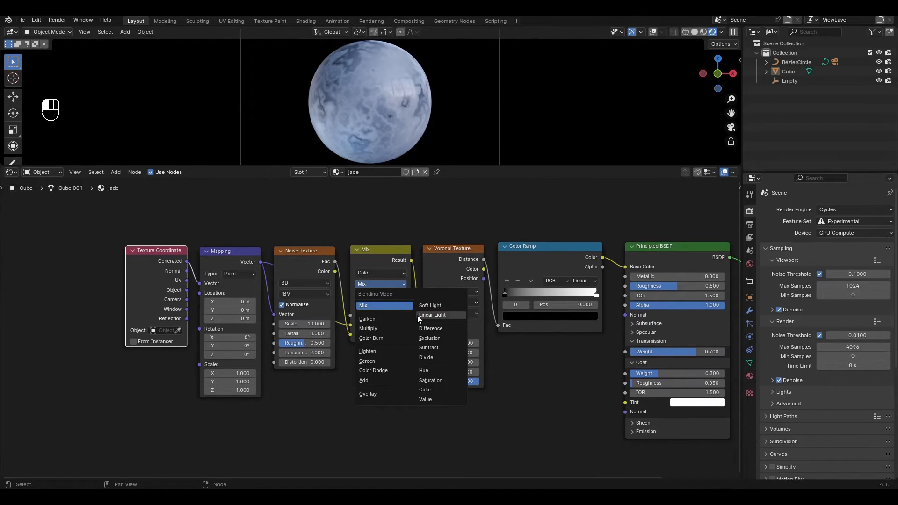
pyautogui.click(432, 314)
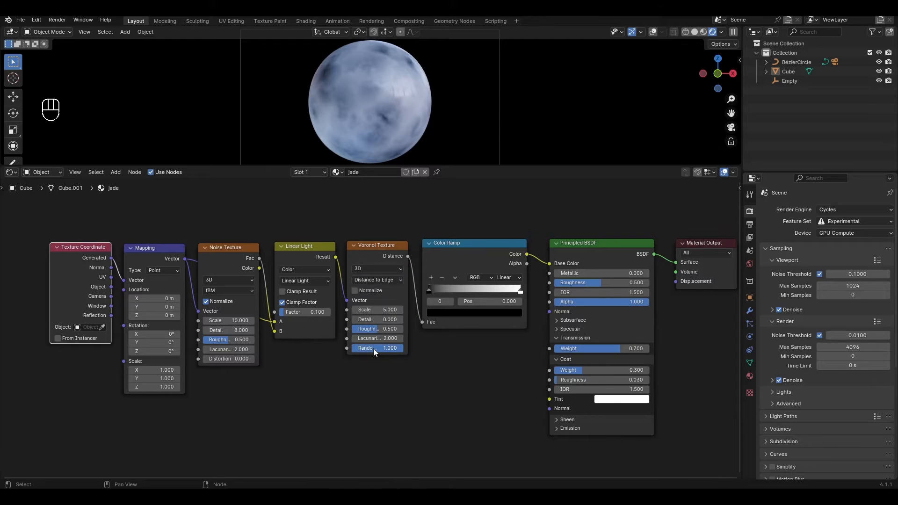
pyautogui.doubleClick(377, 310)
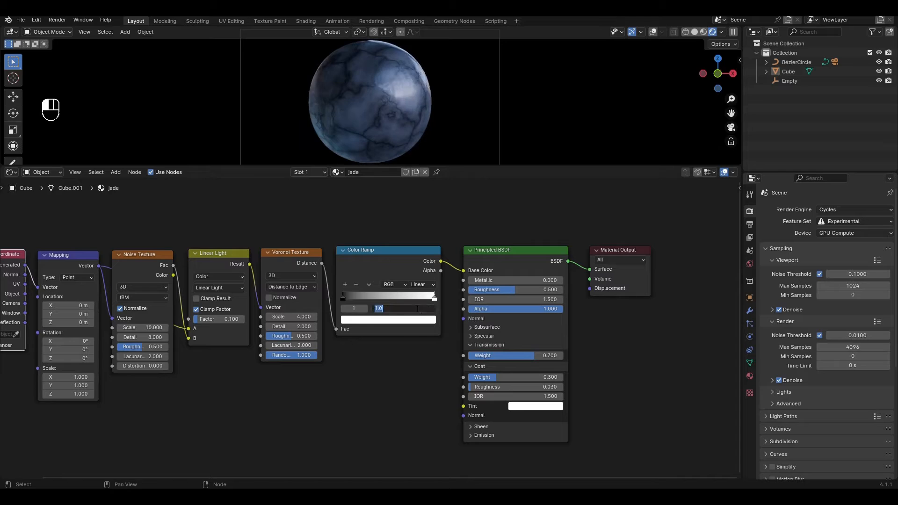
# Move the ramp stop to 0.25 and give it a green colour.
pyautogui.write('.25')
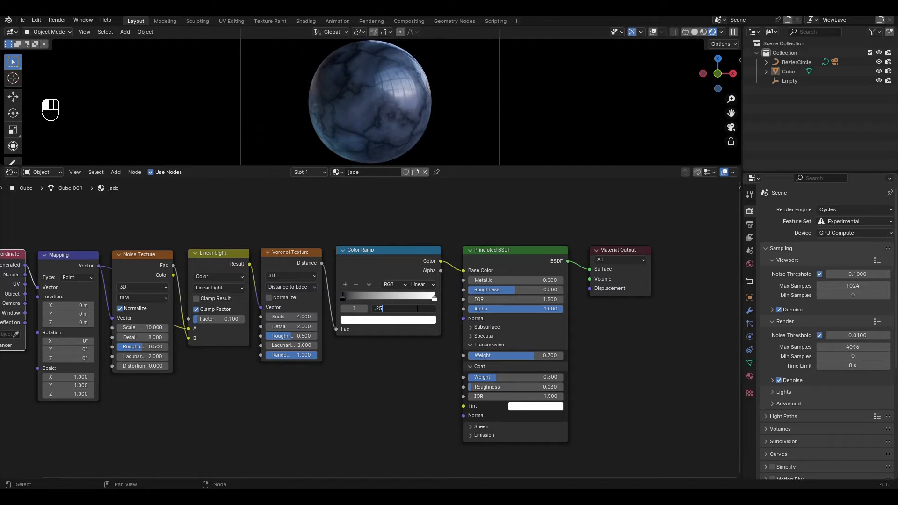
pyautogui.click(387, 308)
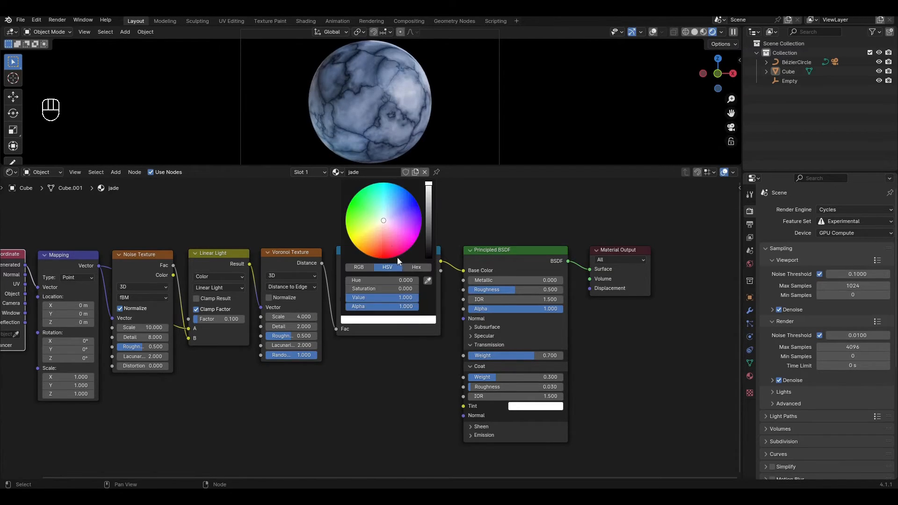
pyautogui.click(373, 205)
pyautogui.write('mi')
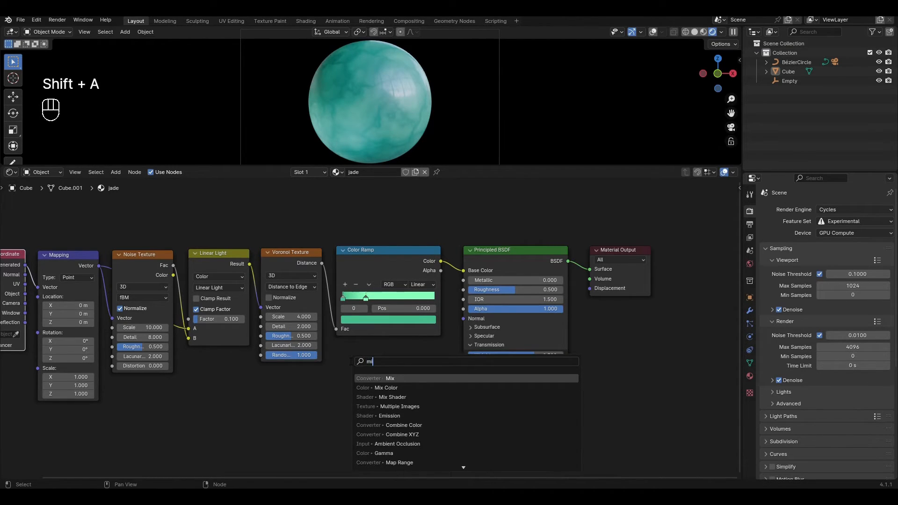
# Insert a Mix before the BSDF with a green Color Ramp on B driven by a Noise Texture (Scale 13, Detail 15).
pyautogui.click(390, 378)
pyautogui.write('c')
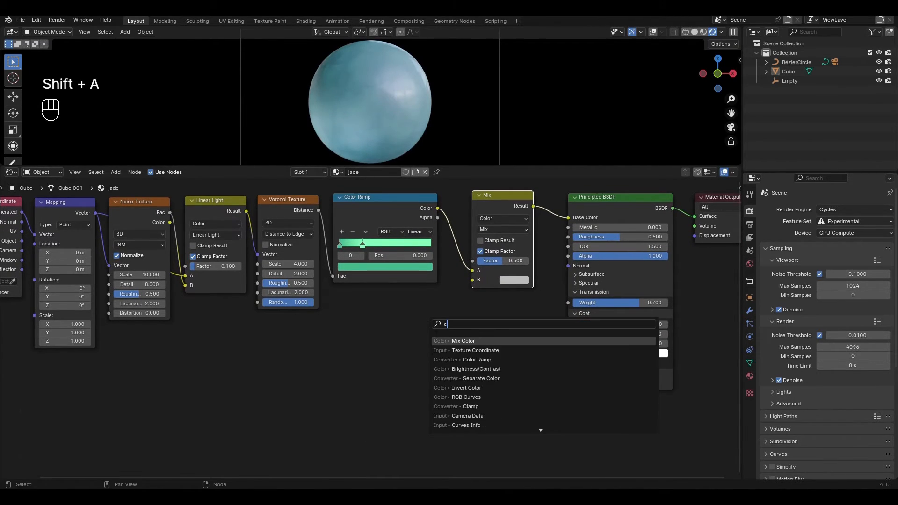
pyautogui.click(477, 359)
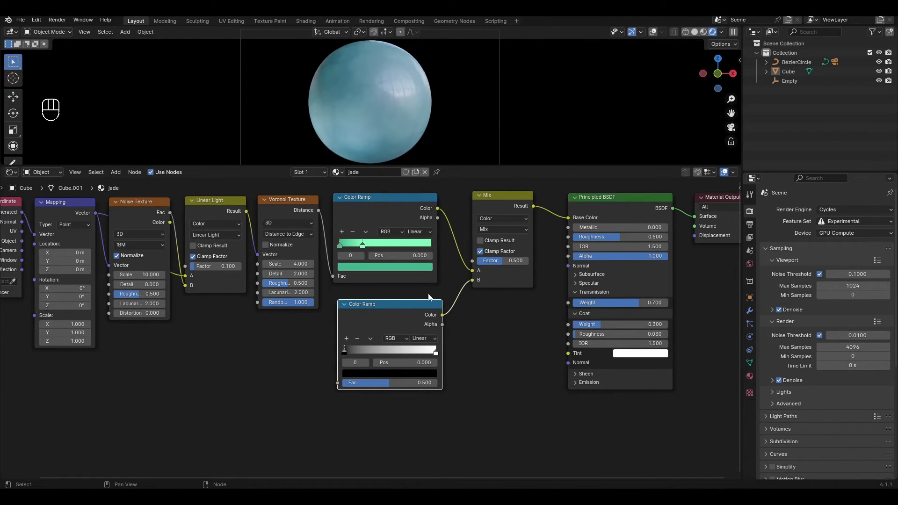
pyautogui.press('shift+a')
pyautogui.write('1')
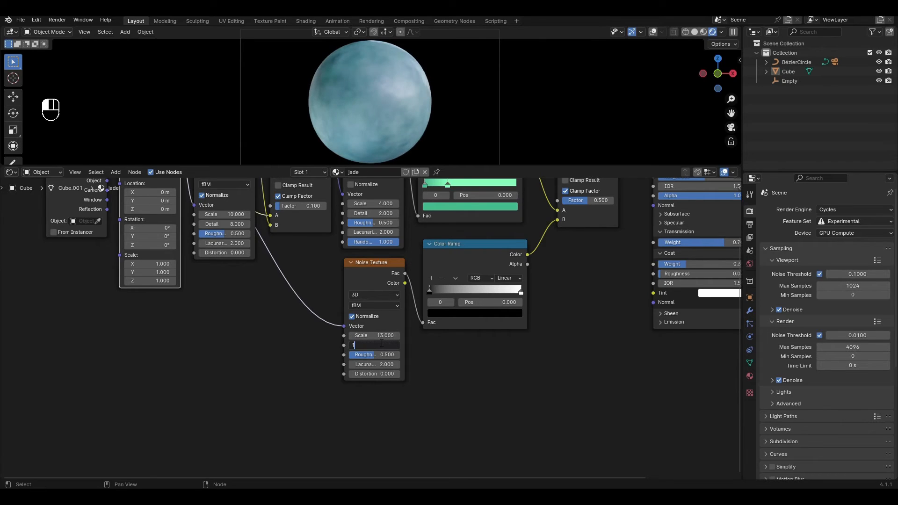
pyautogui.write('3')
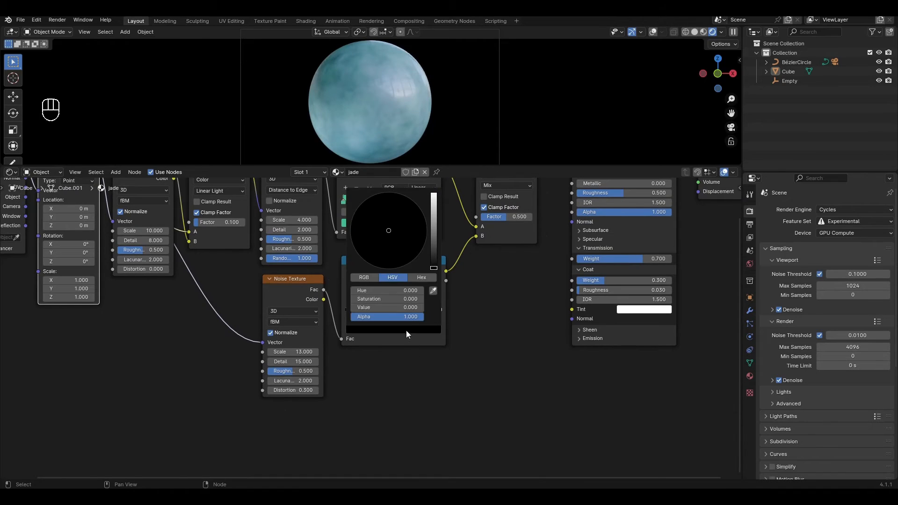
pyautogui.click(379, 213)
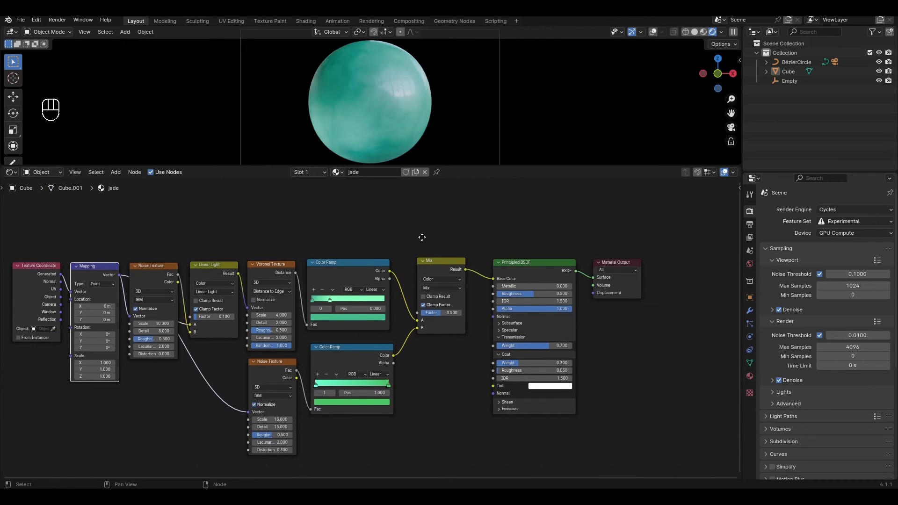
# Add a black-and-white Color Ramp fed by a Scale 3 Noise Texture into the Mix Factor.
pyautogui.press('shift+a')
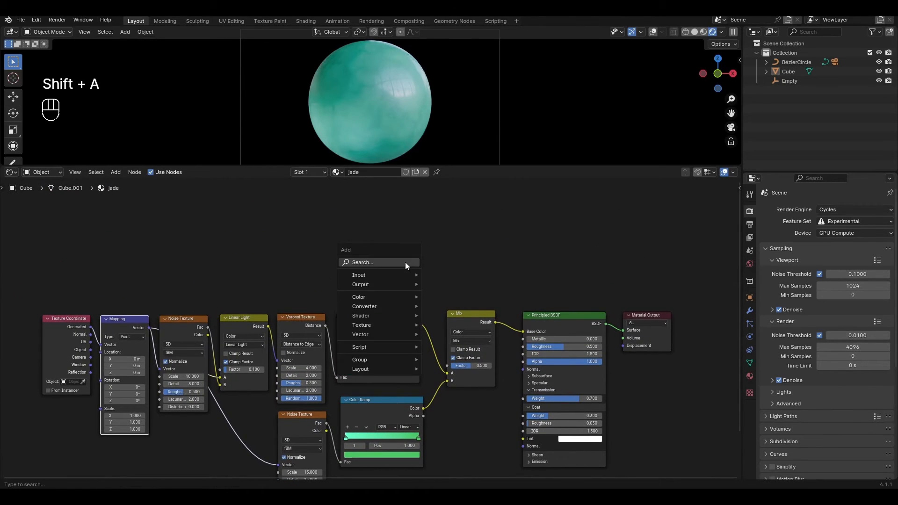
pyautogui.write('c')
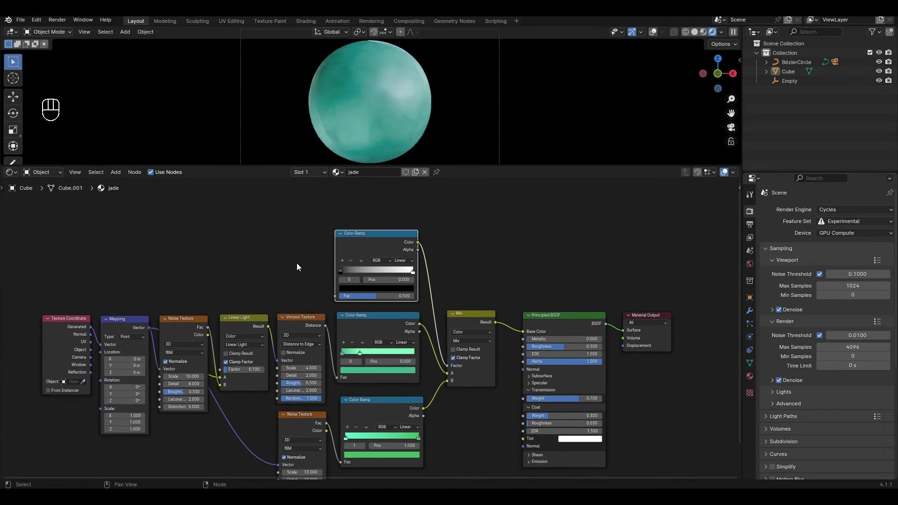
pyautogui.press('shift+a')
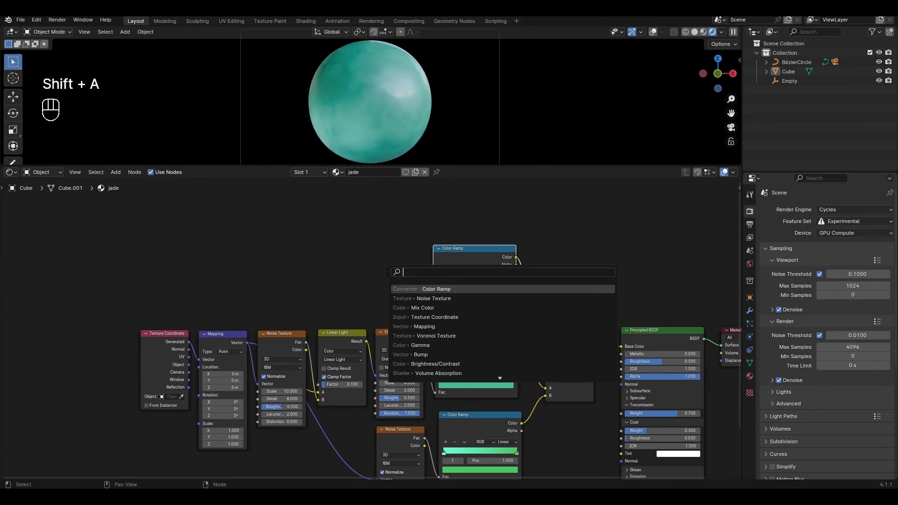
pyautogui.click(425, 297)
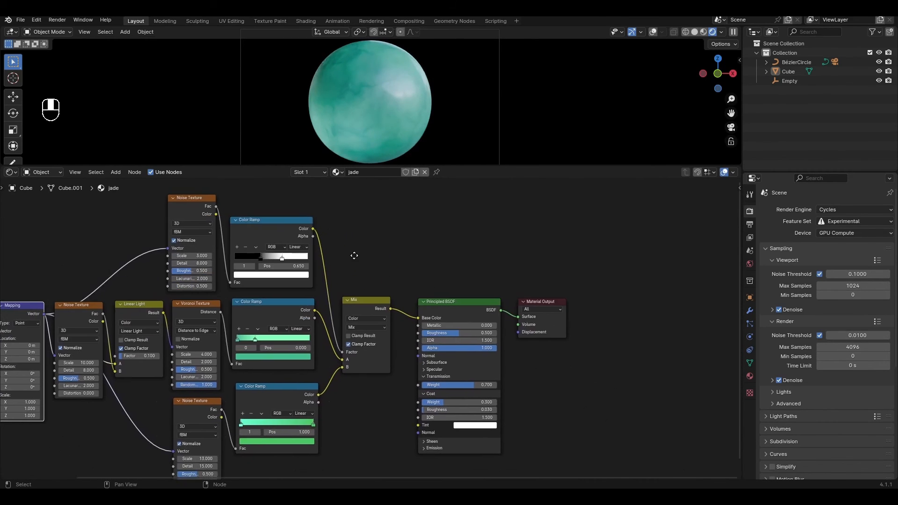
# Insert a Gamma node at 1.5 between the Mix and the Principled BSDF base colour.
pyautogui.press('shift+a')
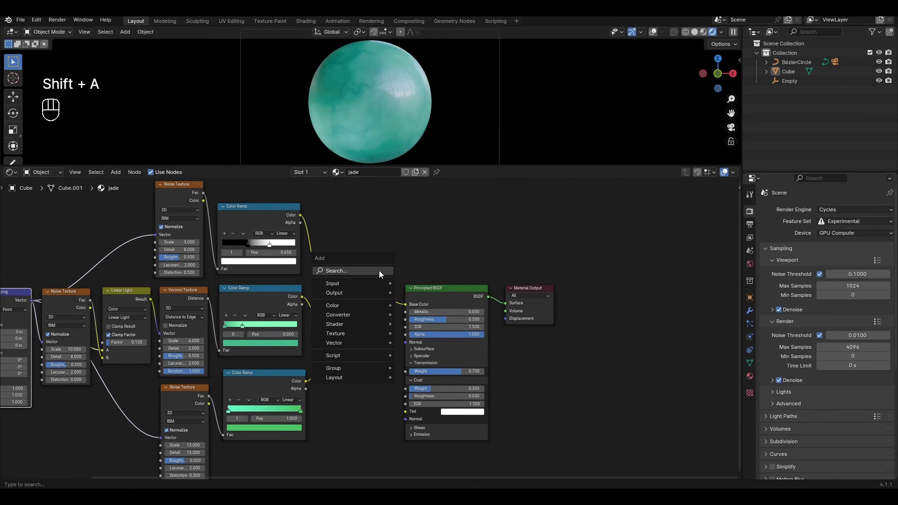
pyautogui.write('gamm')
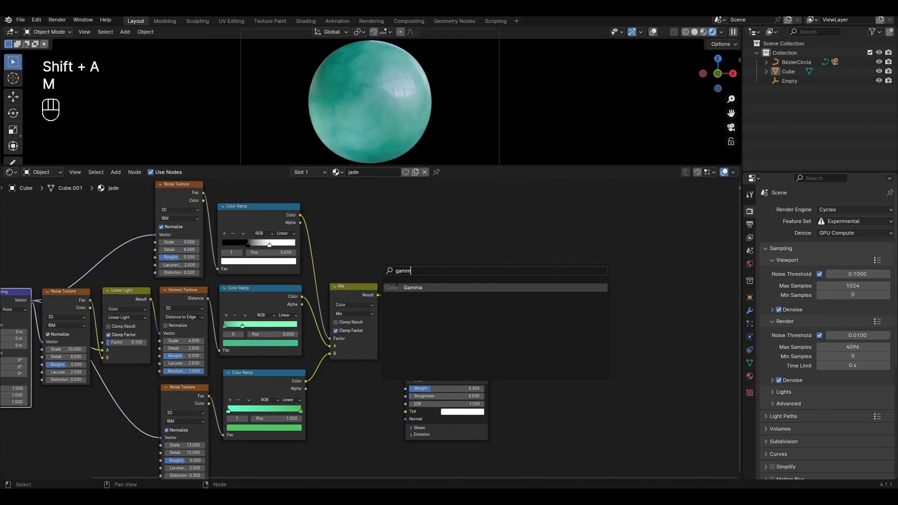
pyautogui.click(411, 287)
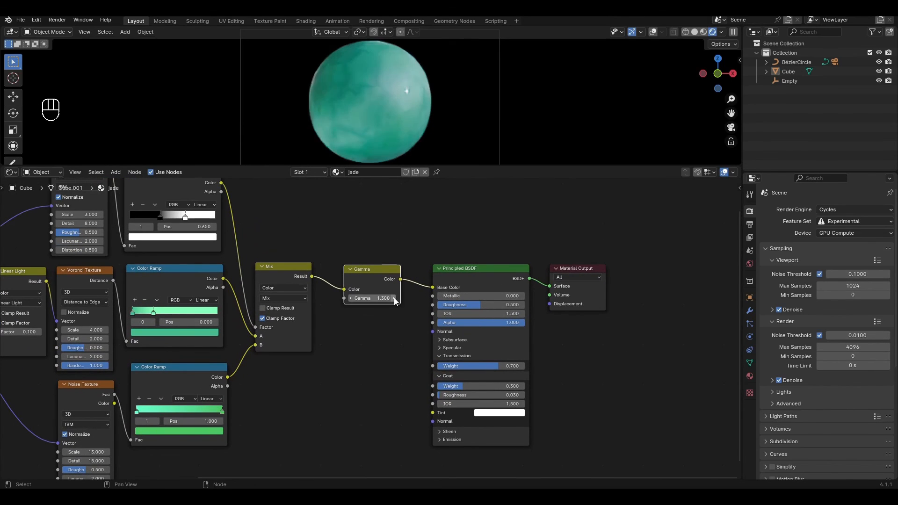
pyautogui.moveTo(372, 297); pyautogui.dragTo(389, 297)
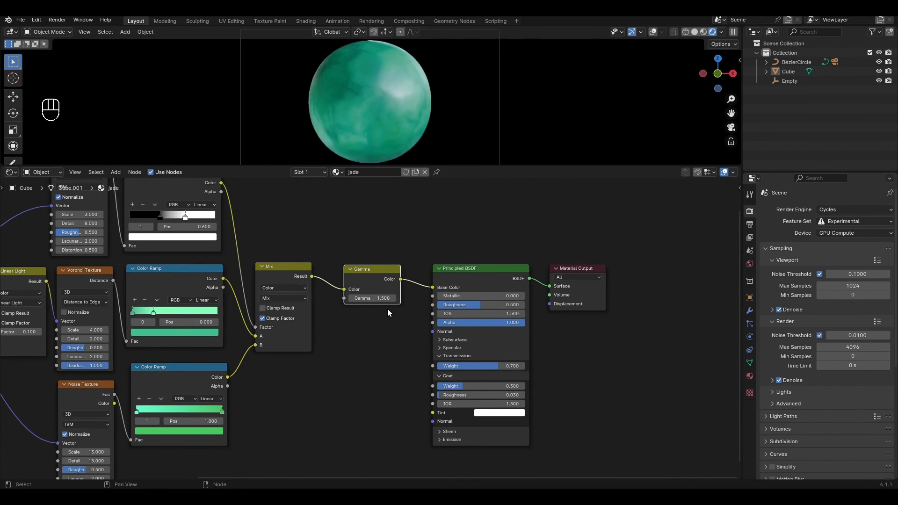